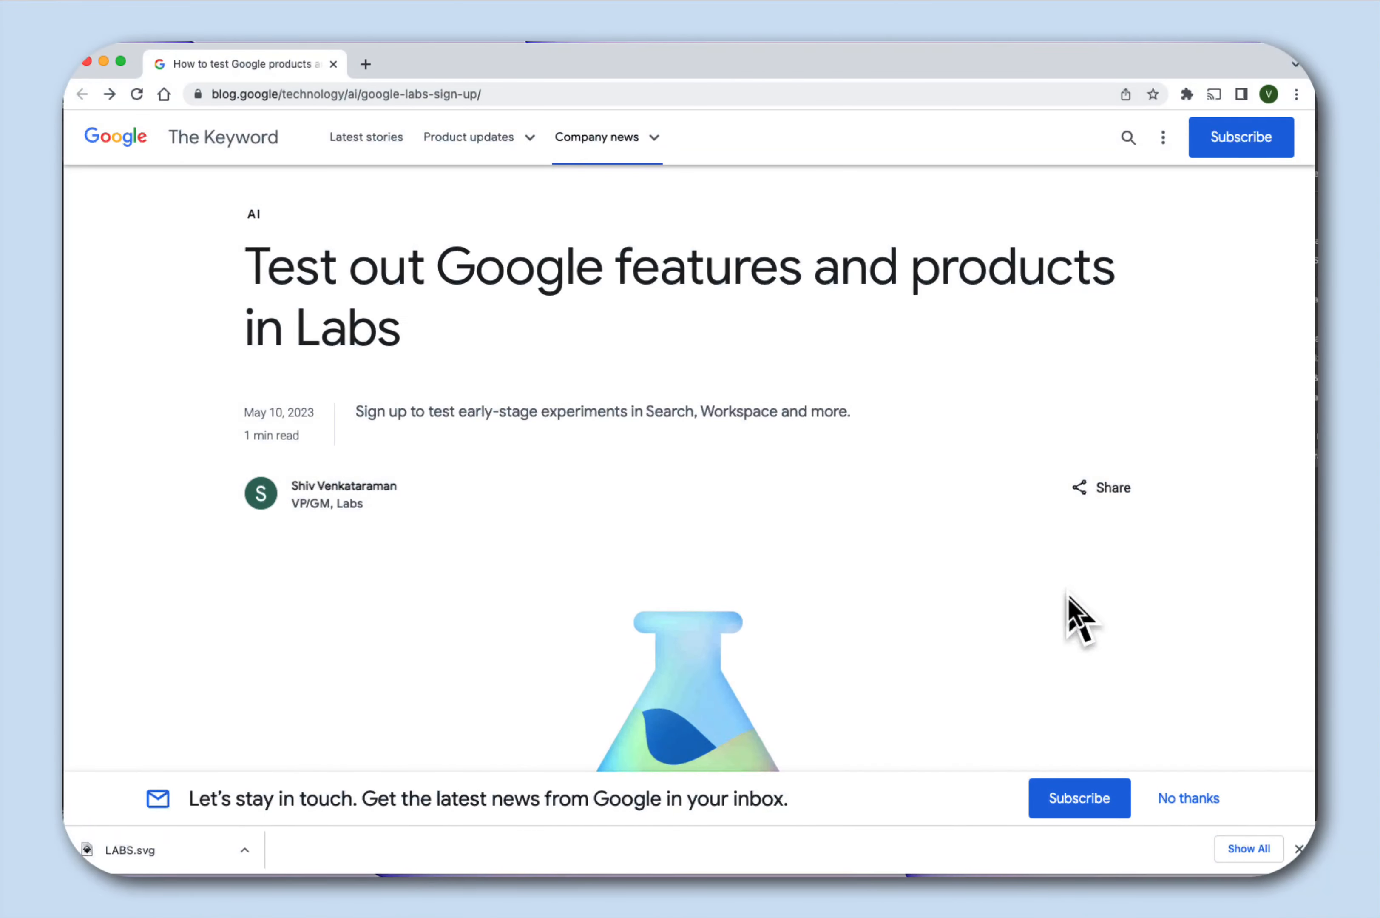
Scroll down through the Keyword blog article about Google Labs
scroll("down", 3)
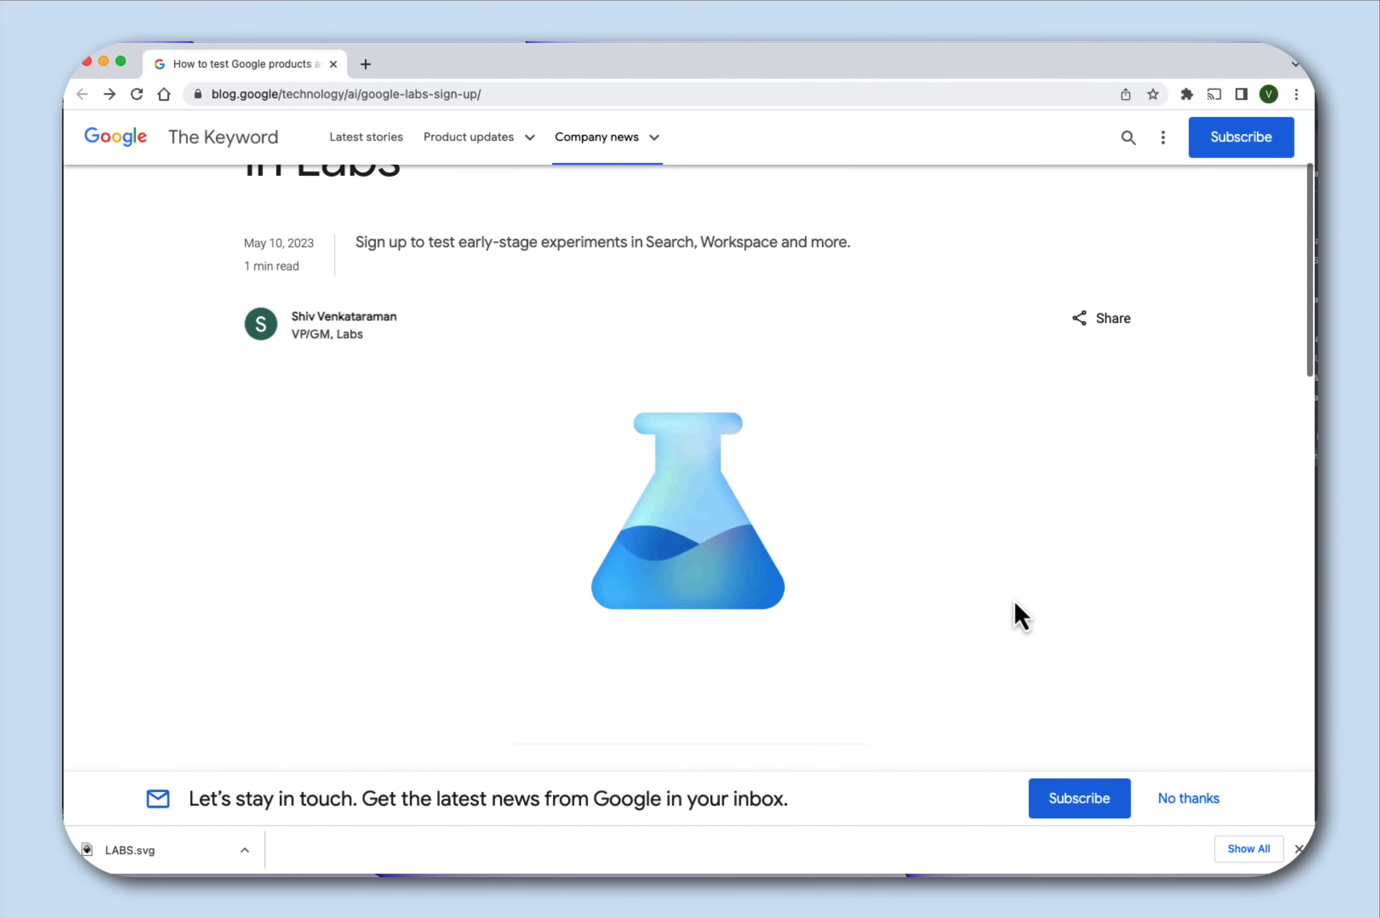
scroll("down", 3)
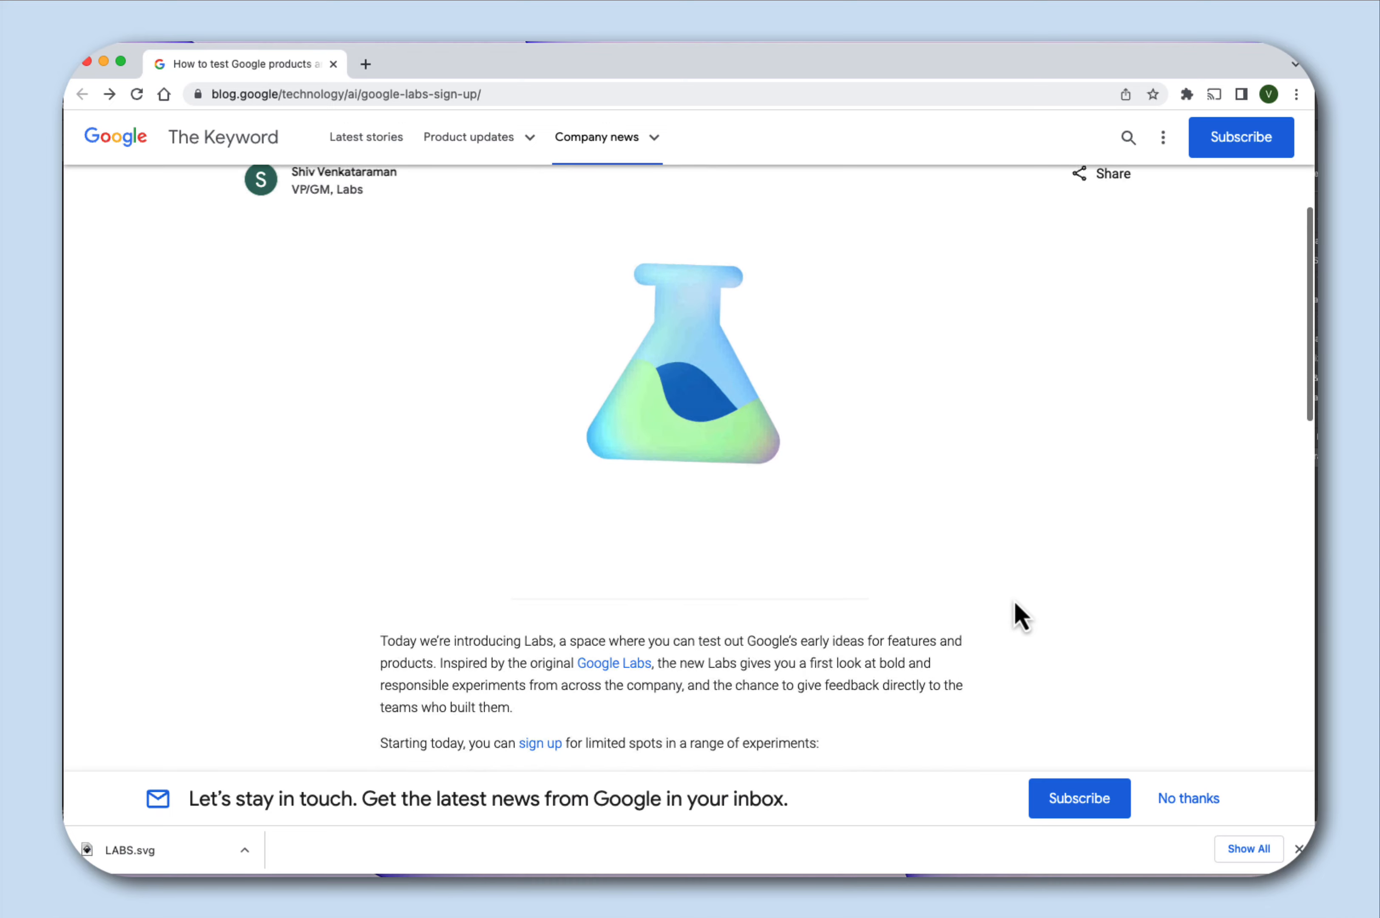
scroll("down", 3)
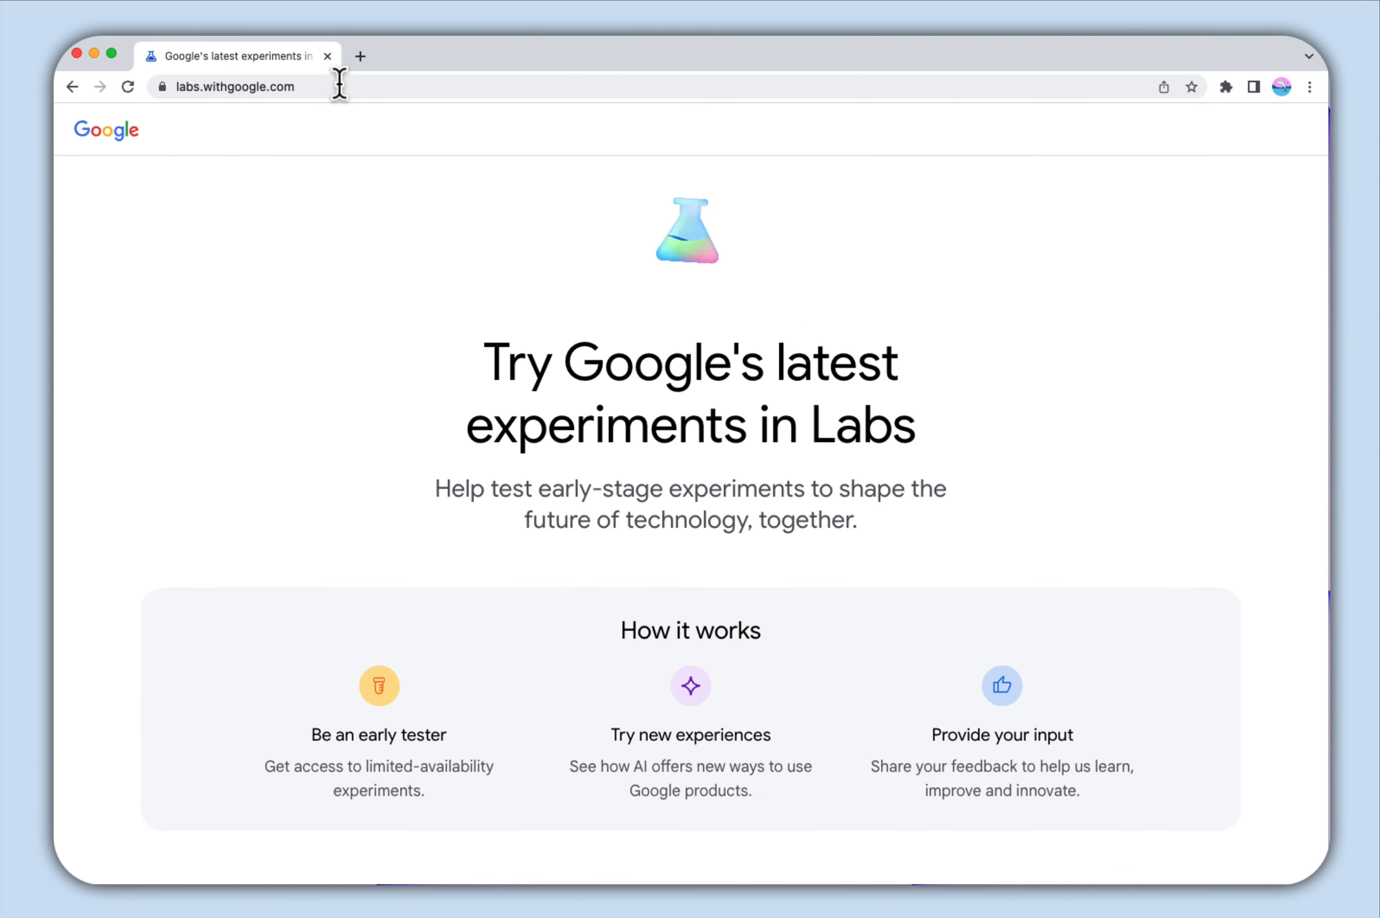
Join the waitlist on the Google Workspace generative AI experiments card
scroll("down", 3)
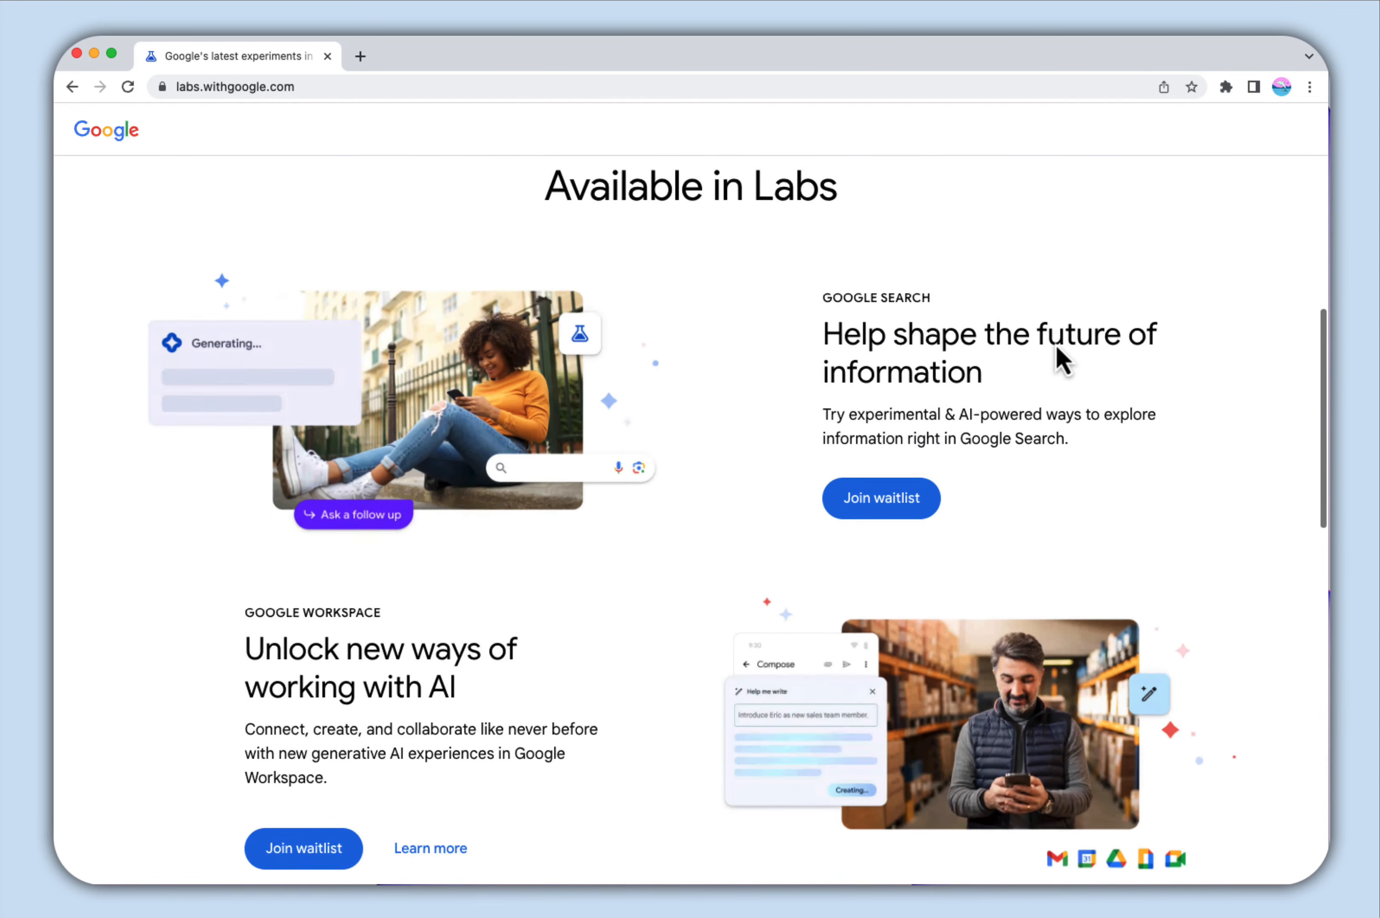
scroll("down", 3)
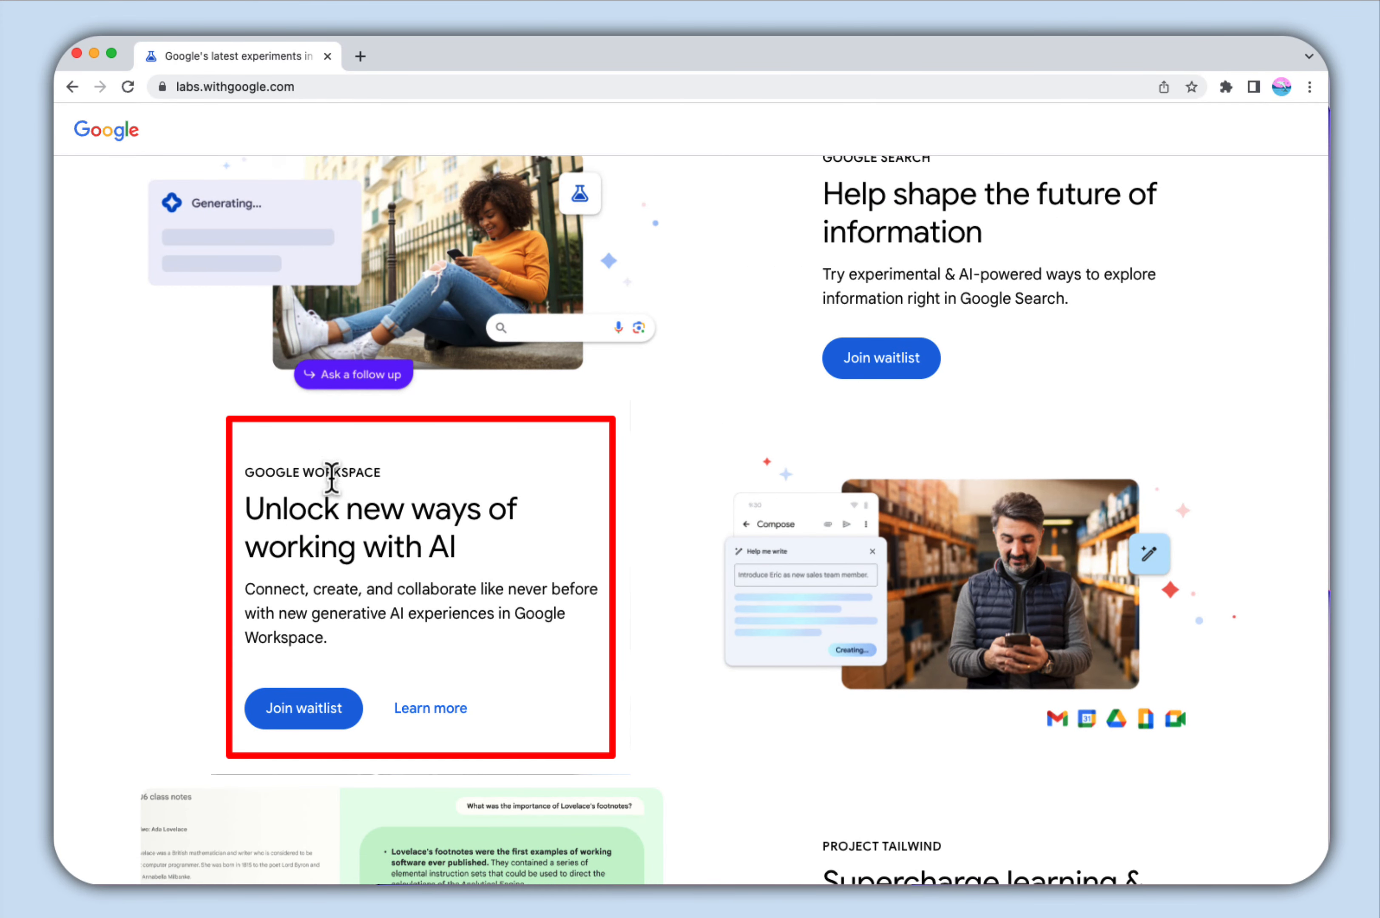
mouse_move(293, 728)
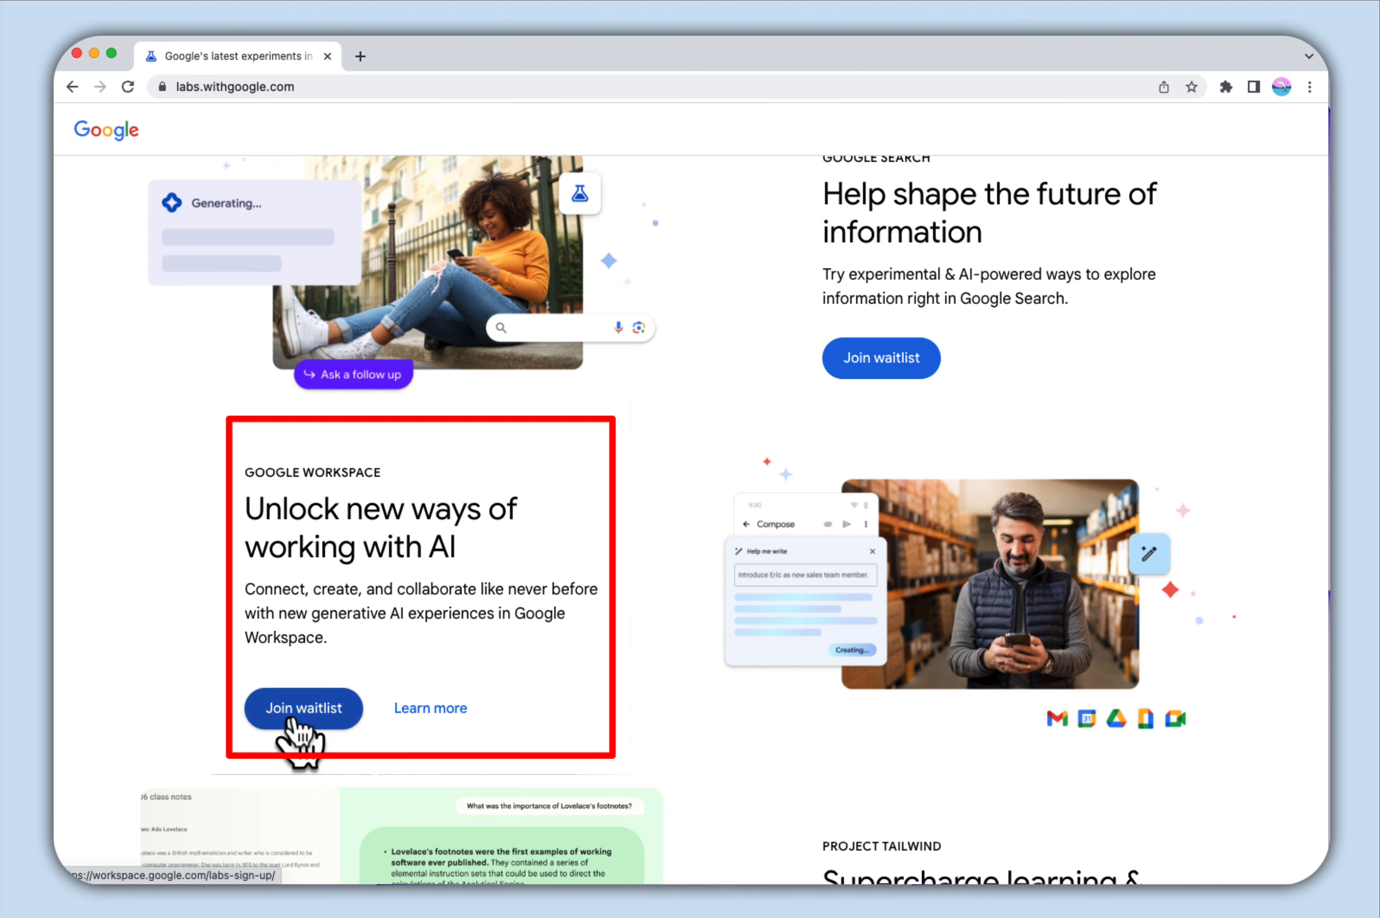
left_click(303, 707)
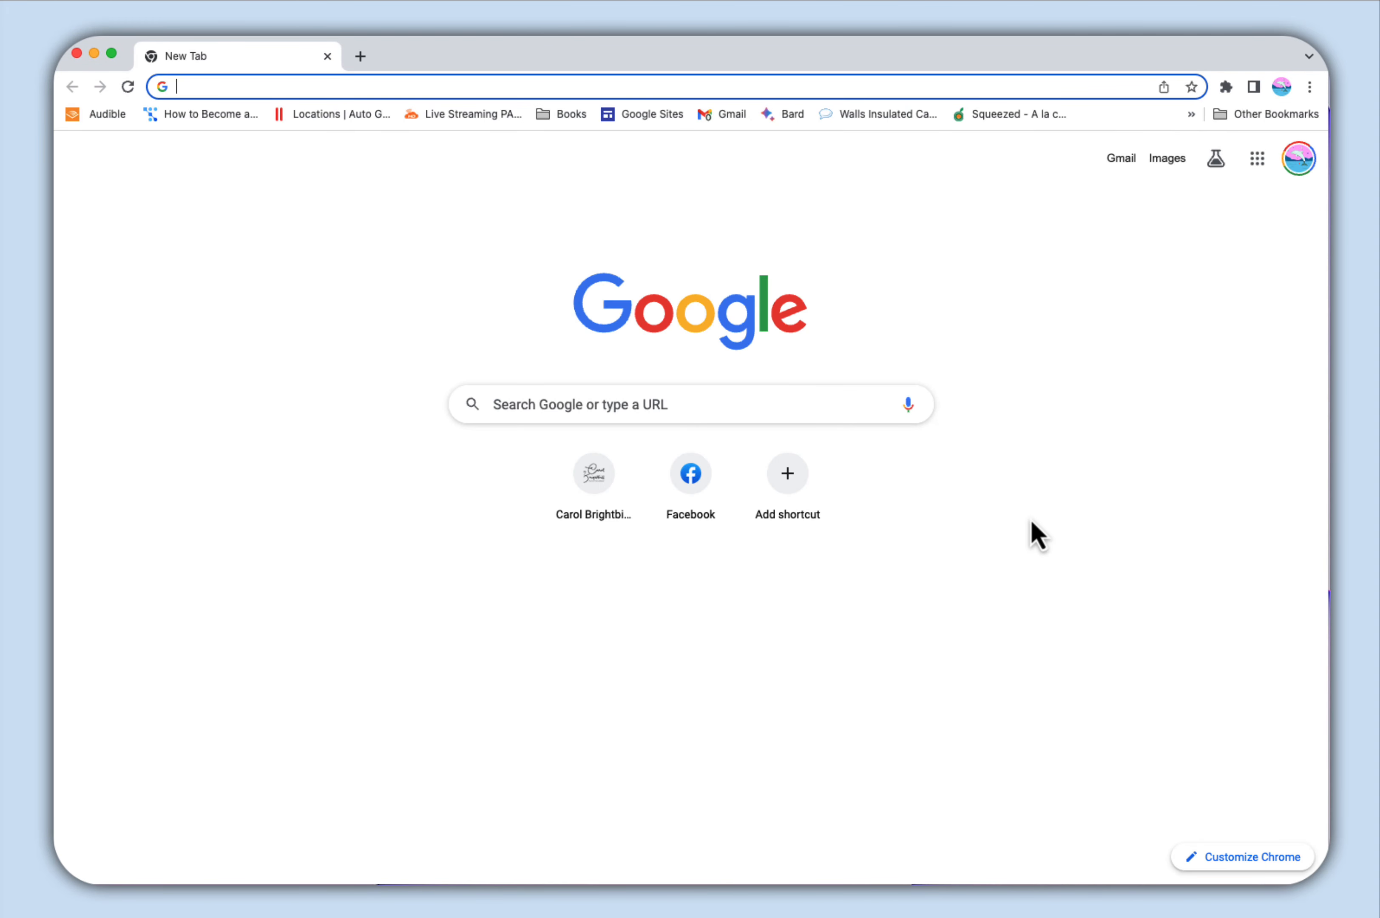
Start a new blank Google Docs document from the Google apps grid
left_click(1257, 158)
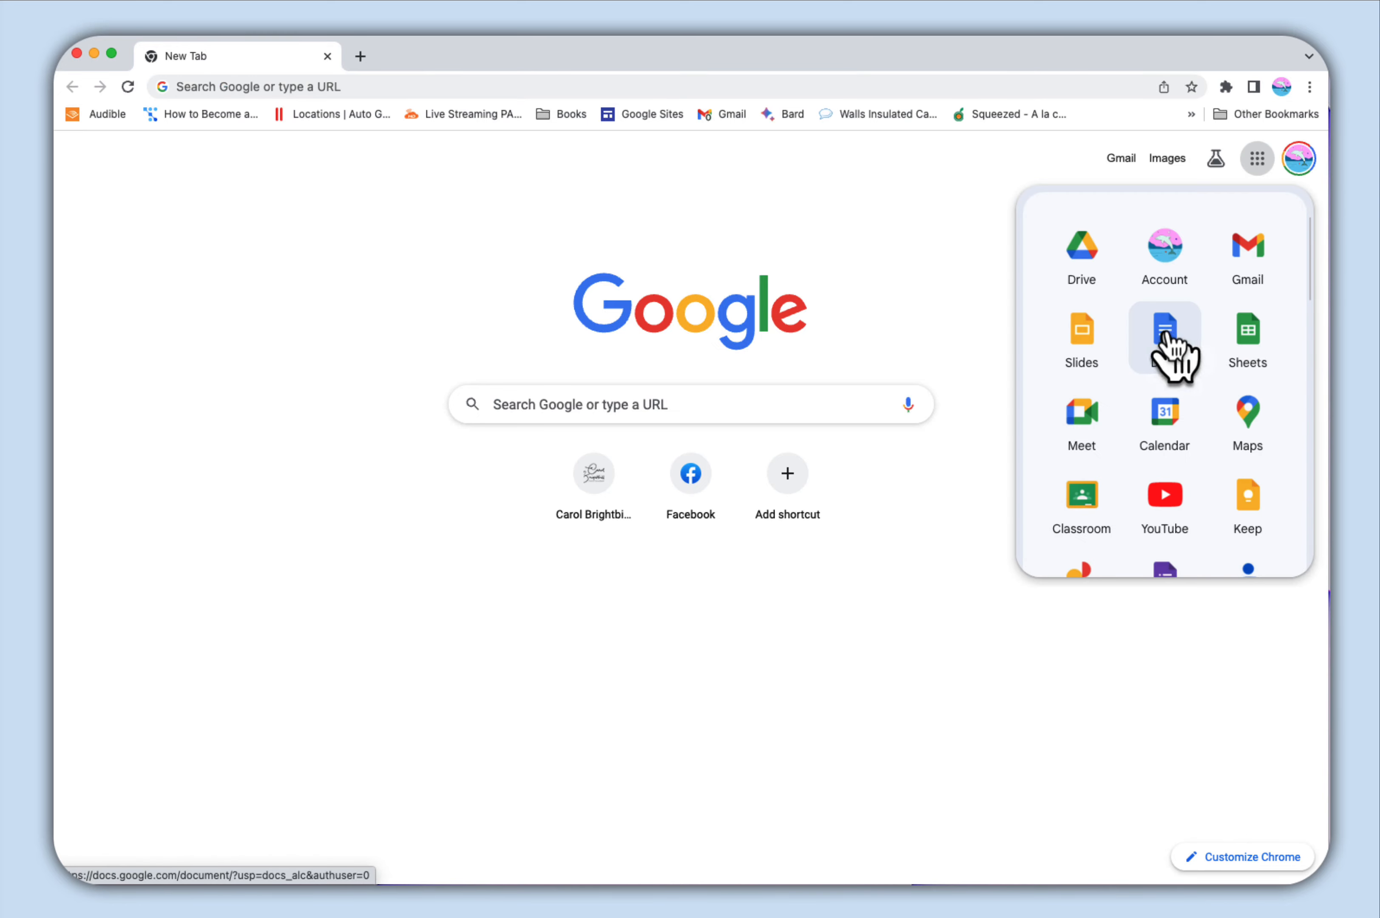
left_click(1164, 328)
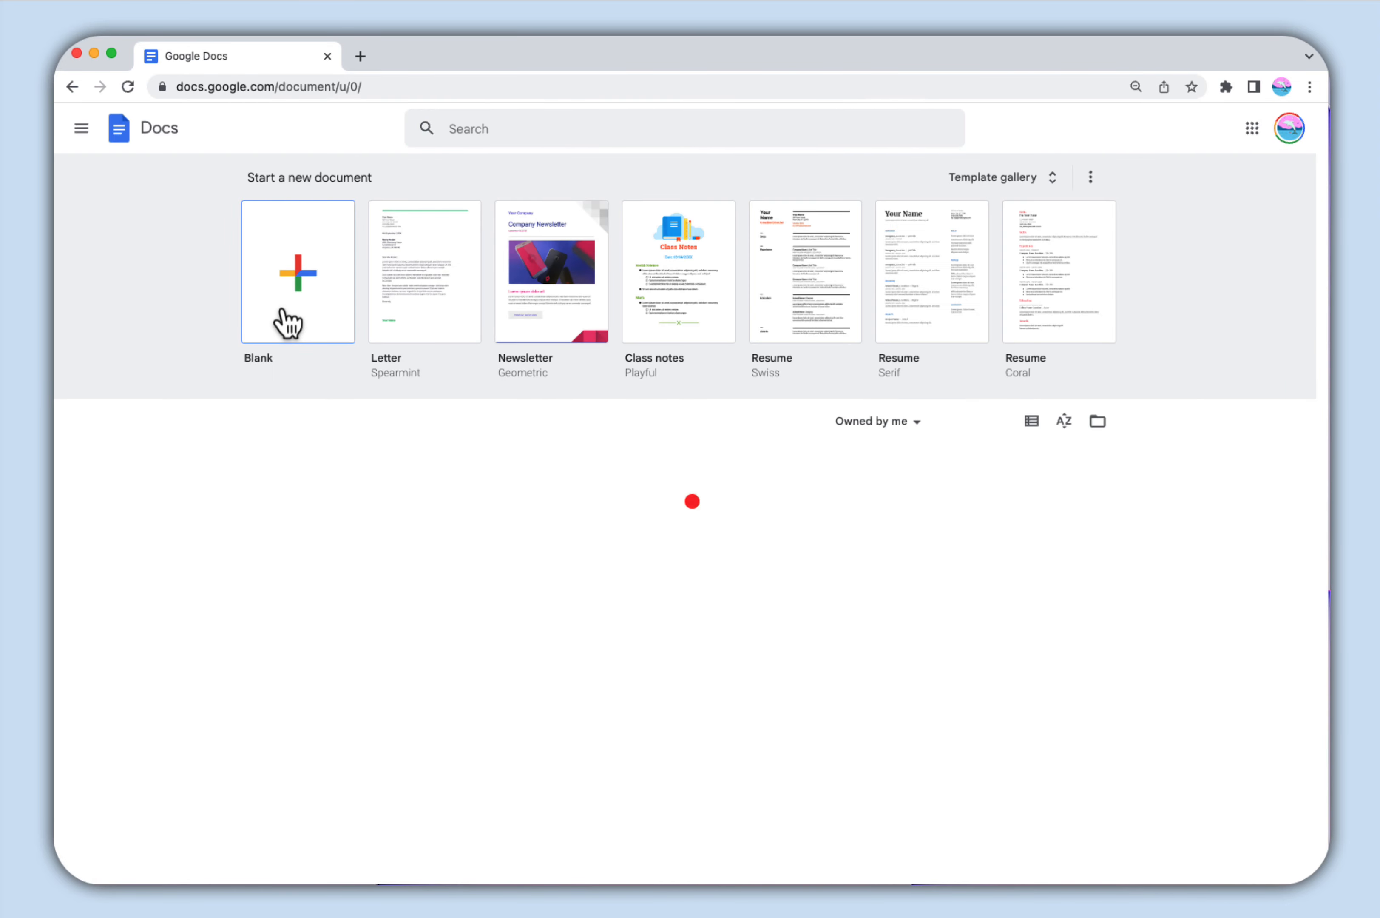
left_click(297, 273)
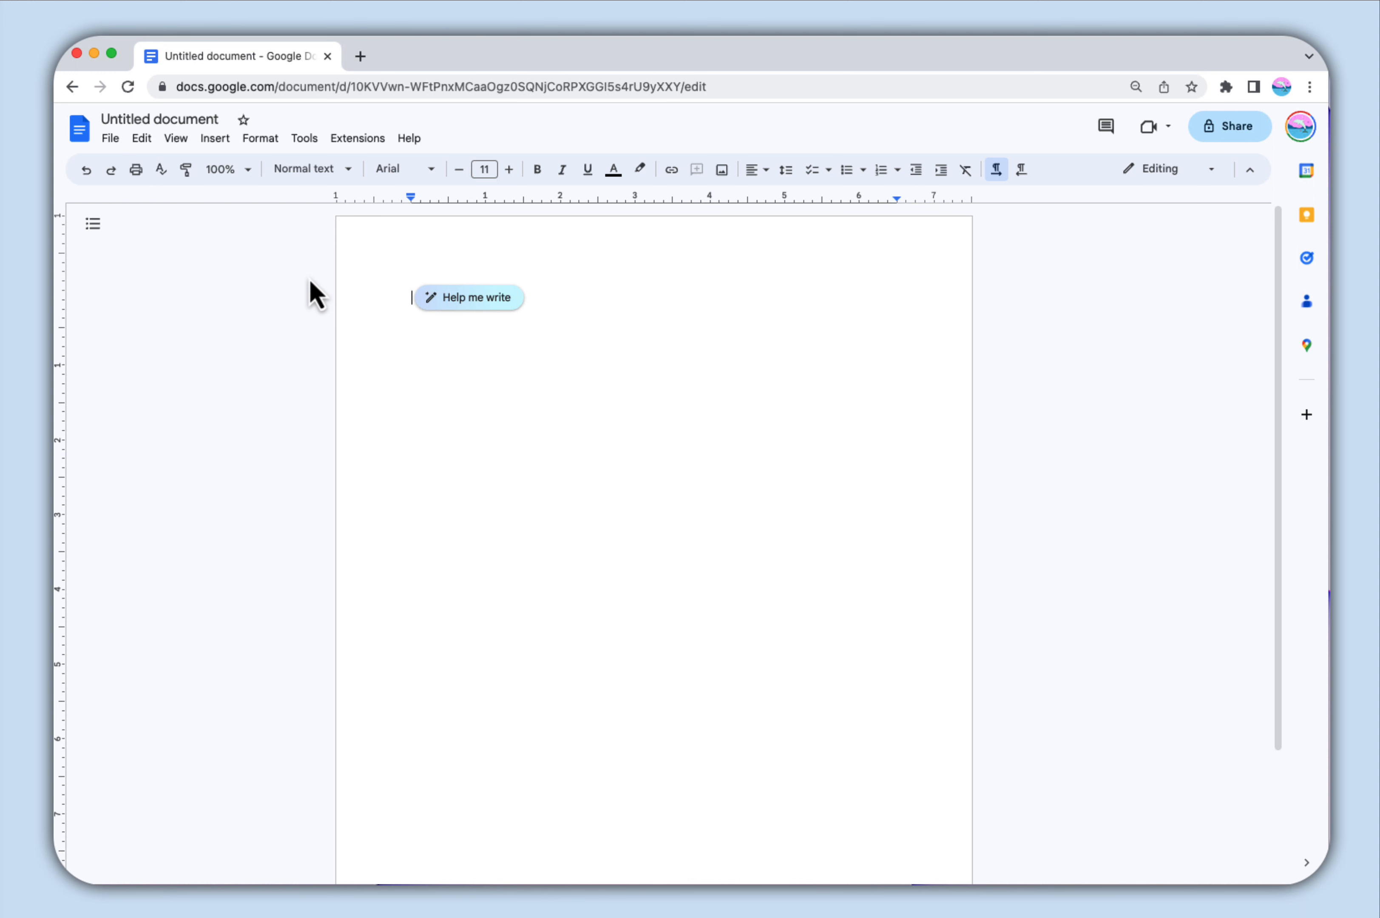
Ask Help me write for a 'Cover letter for graphic design job' and generate the draft
left_click(469, 297)
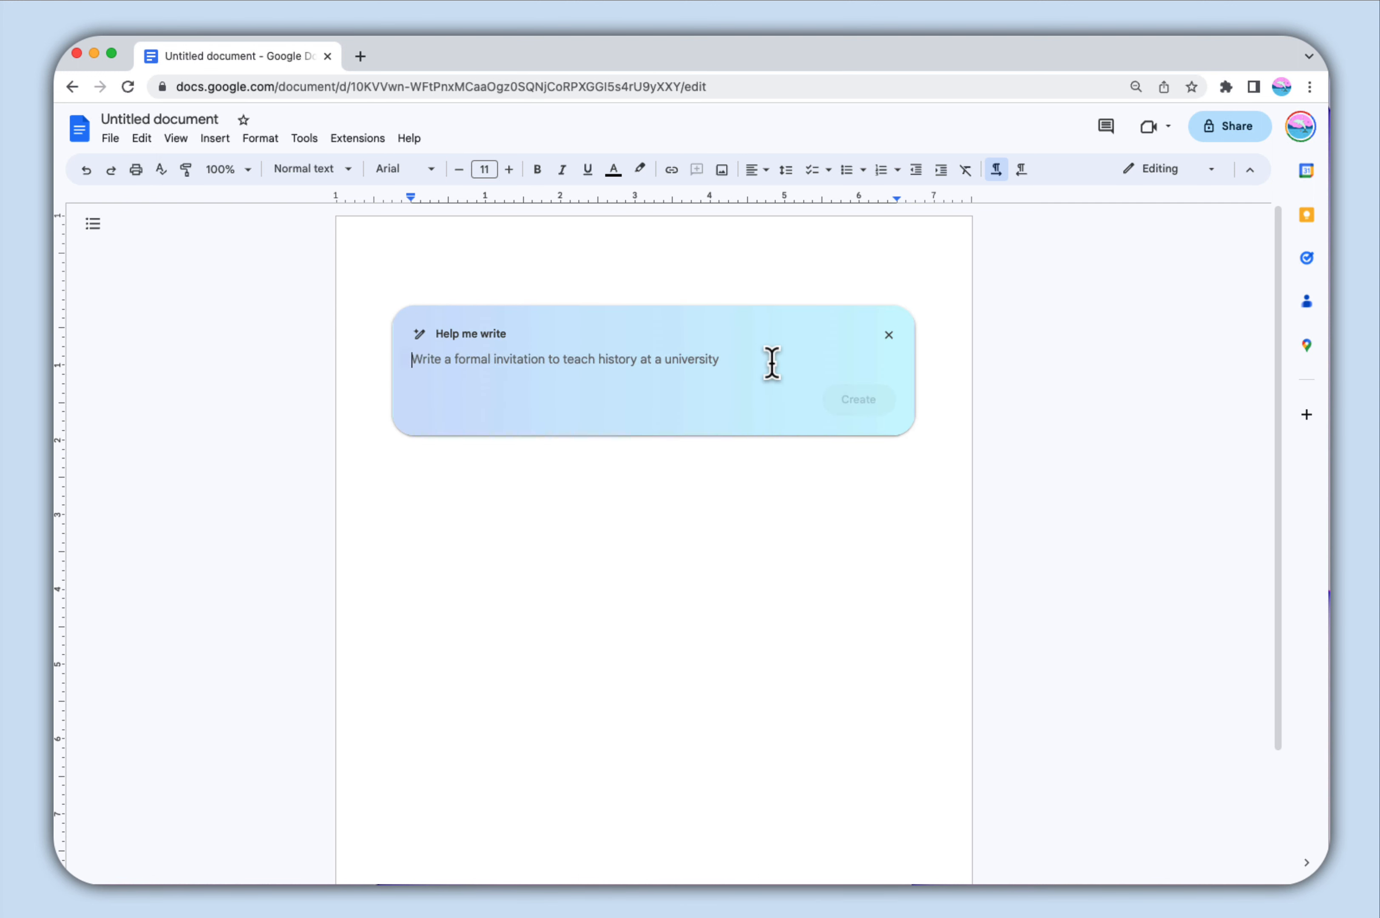
type("Instructions for making simple spaghetti sauce")
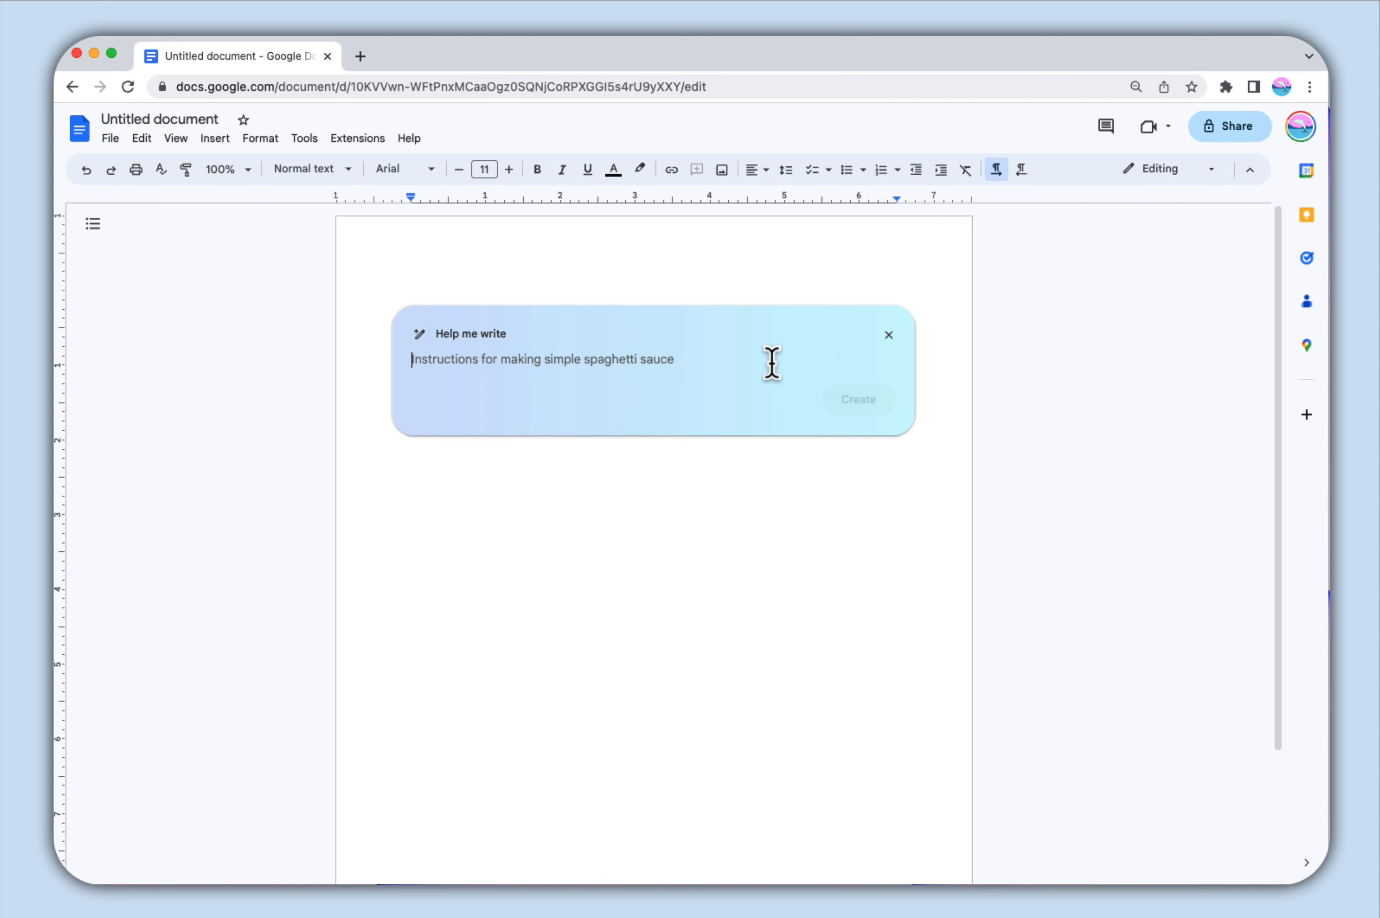
type("A letter to my landlord about water overflowing from the sink")
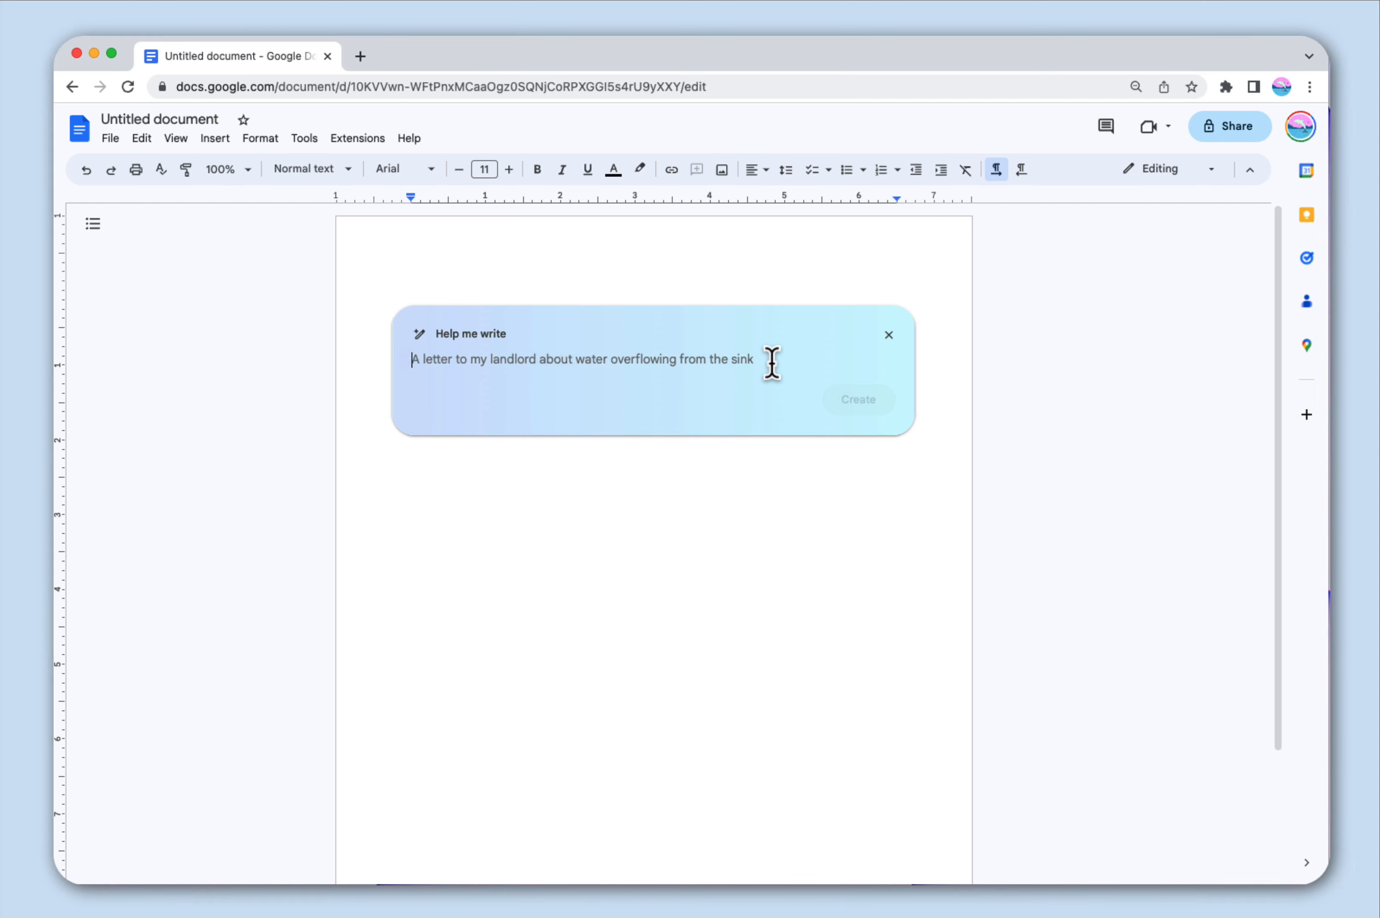
type("Cover letter for graphic design jo")
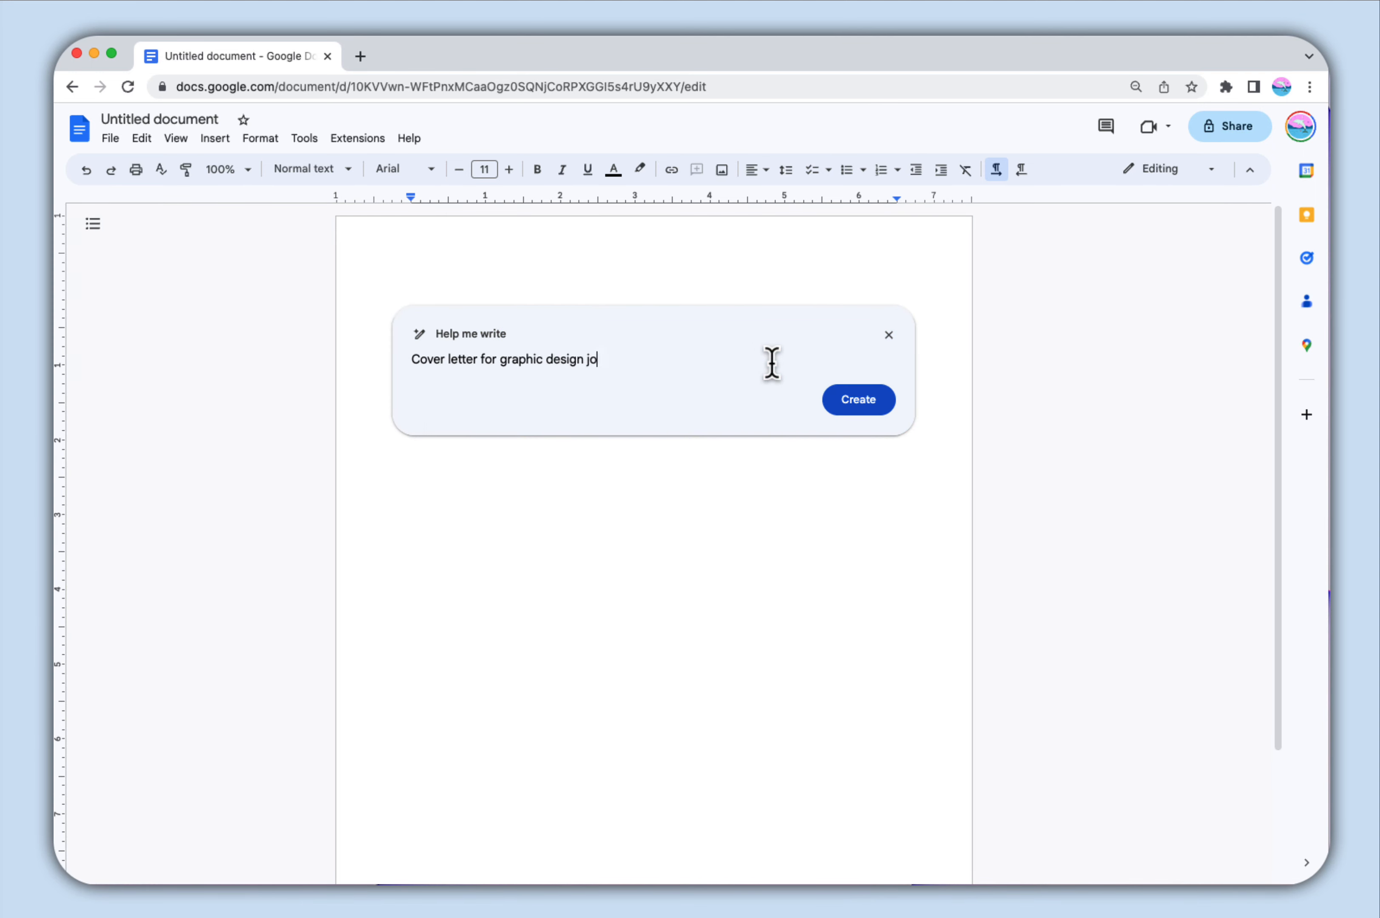
left_click(859, 400)
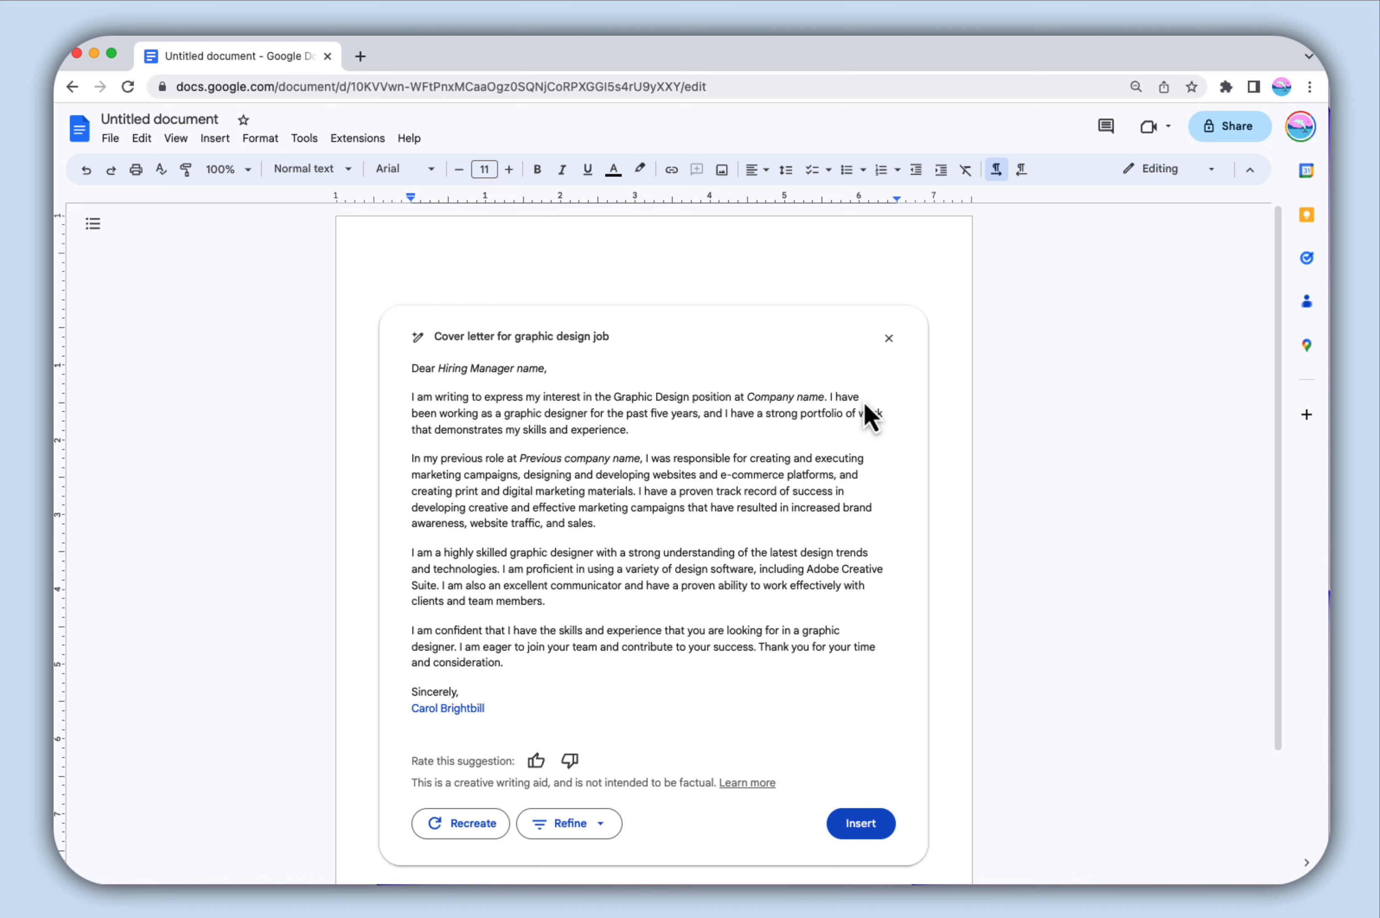
mouse_move(873, 837)
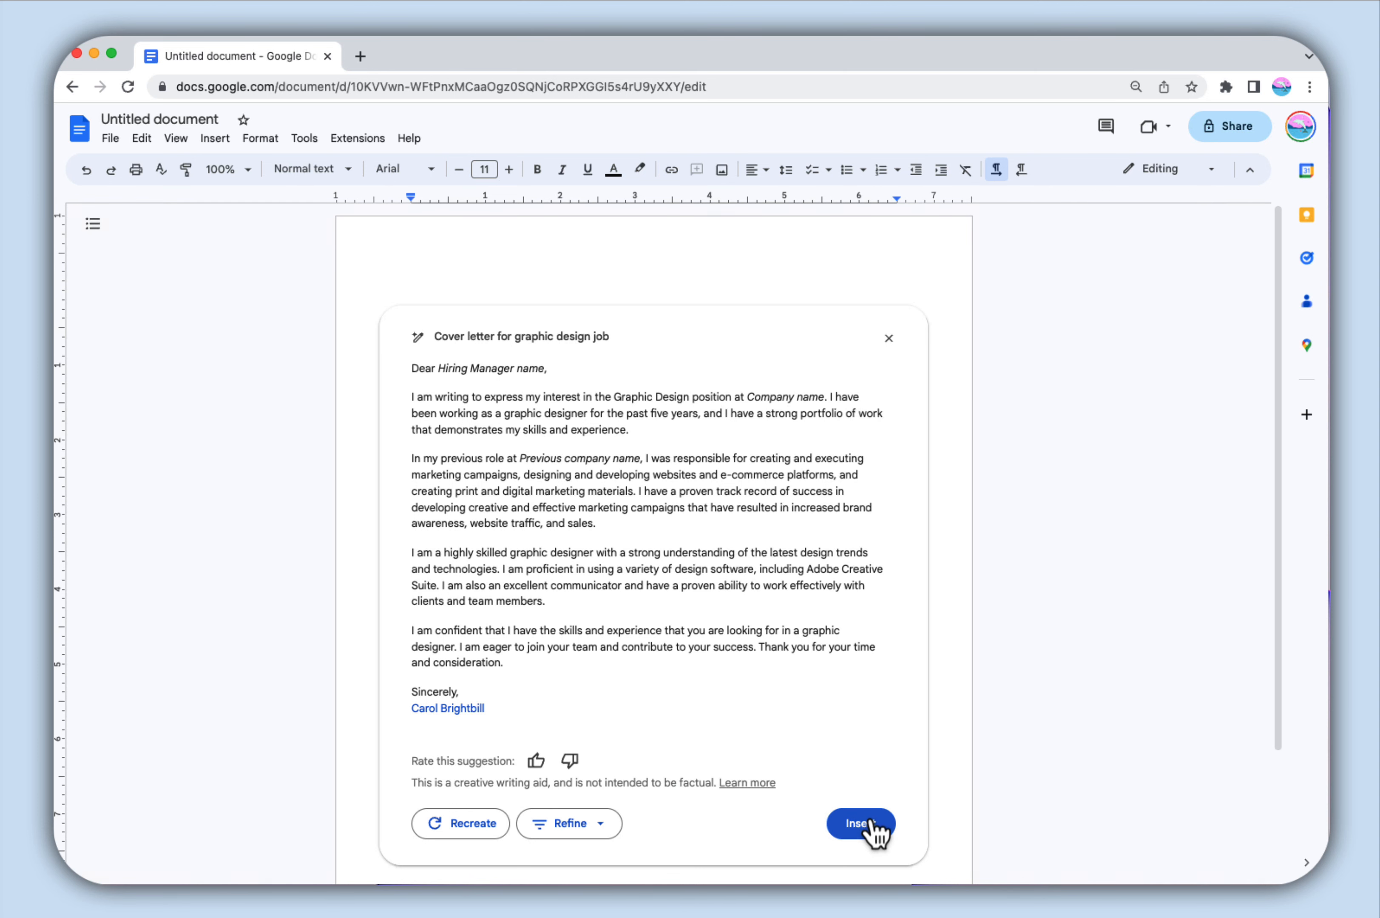
Insert the cover letter onto the page, then compose a new message in Gmail
left_click(863, 823)
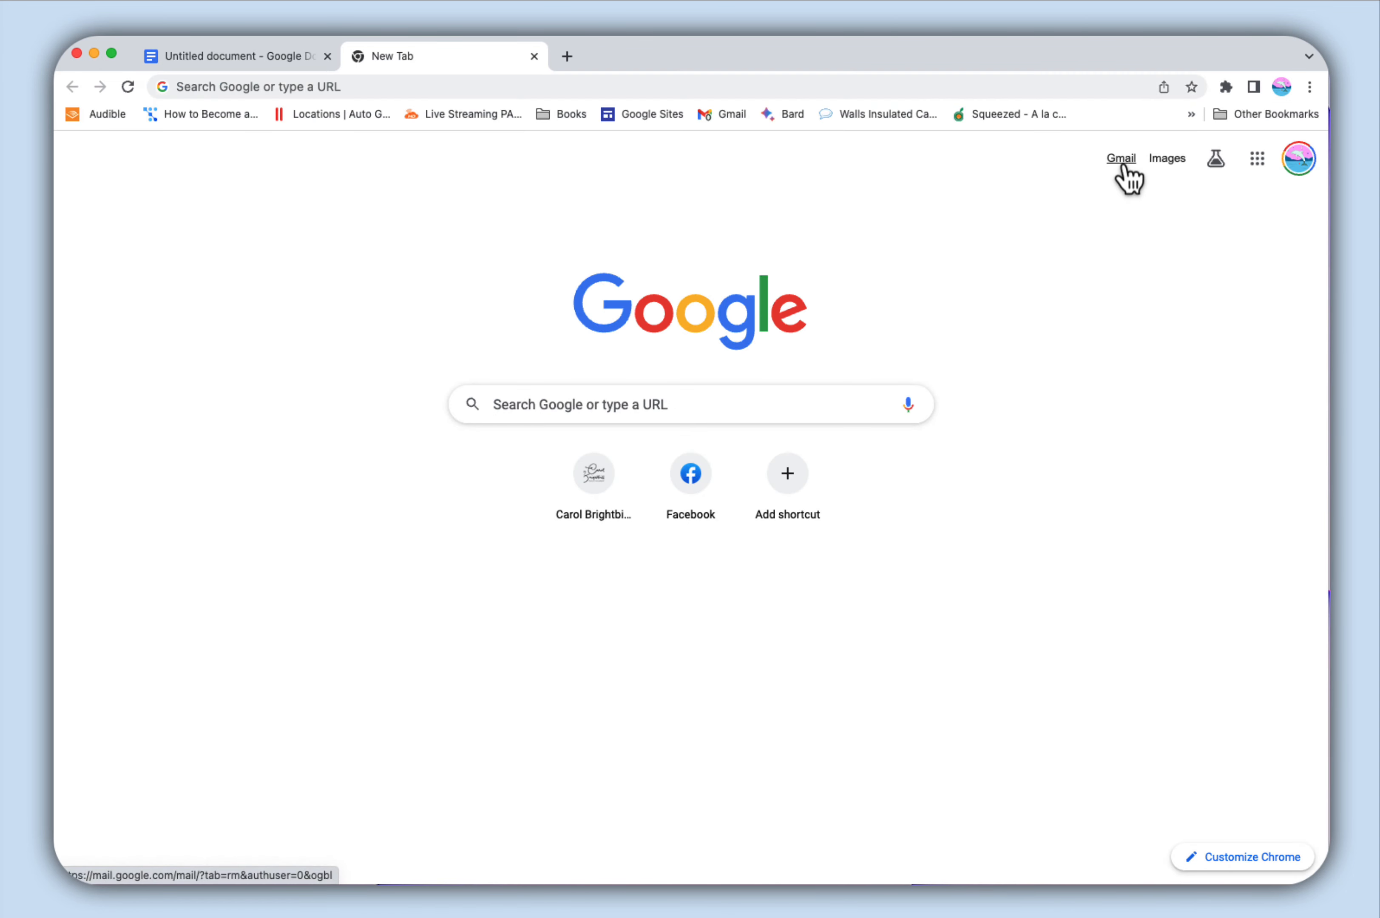
left_click(1121, 159)
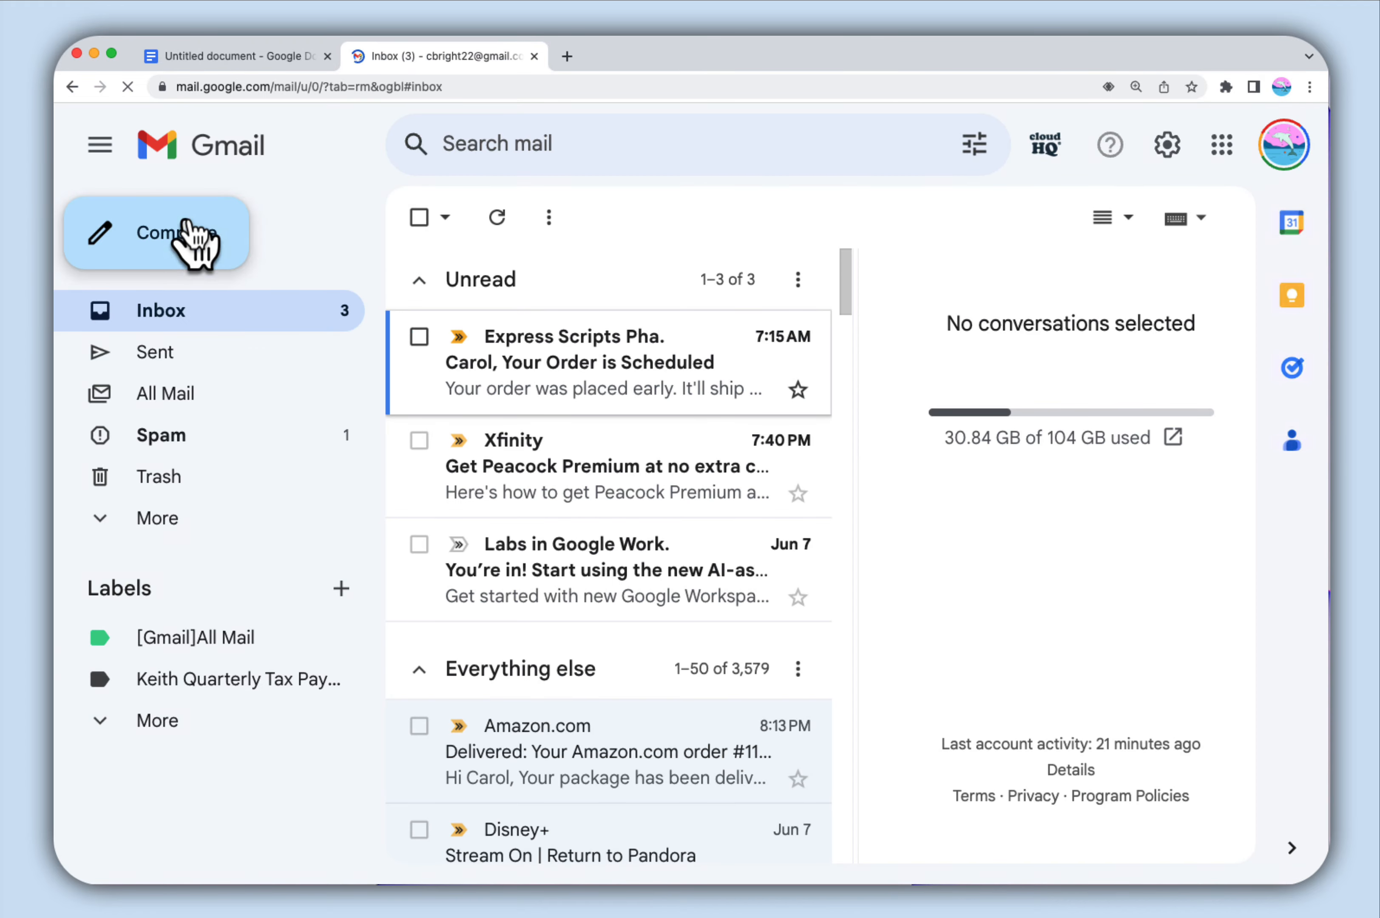
left_click(173, 239)
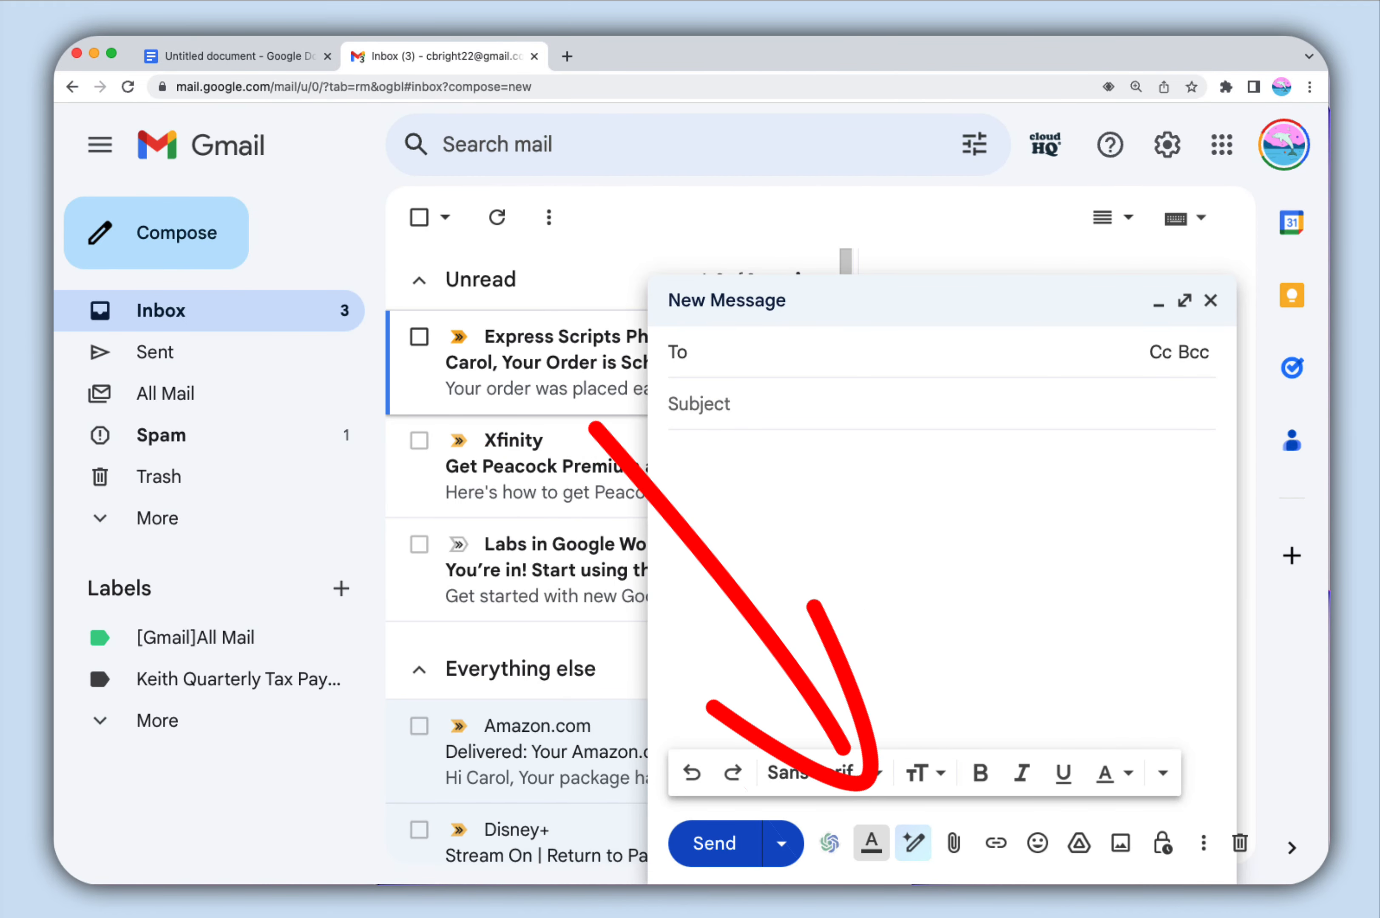
mouse_move(914, 844)
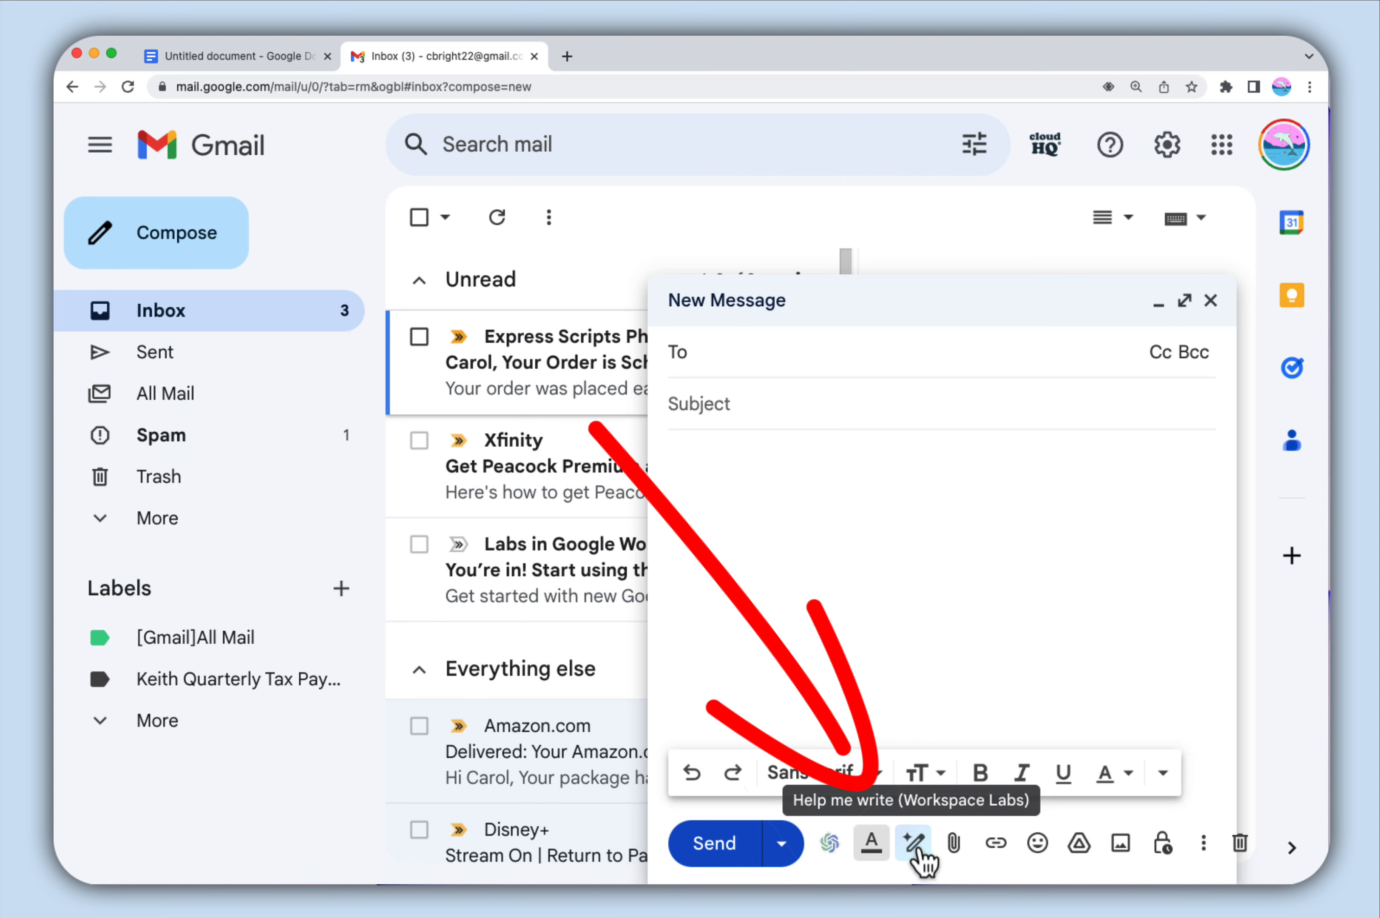
Generate a 'Thank you for job interview' draft with Help me write and insert it into the body
left_click(913, 844)
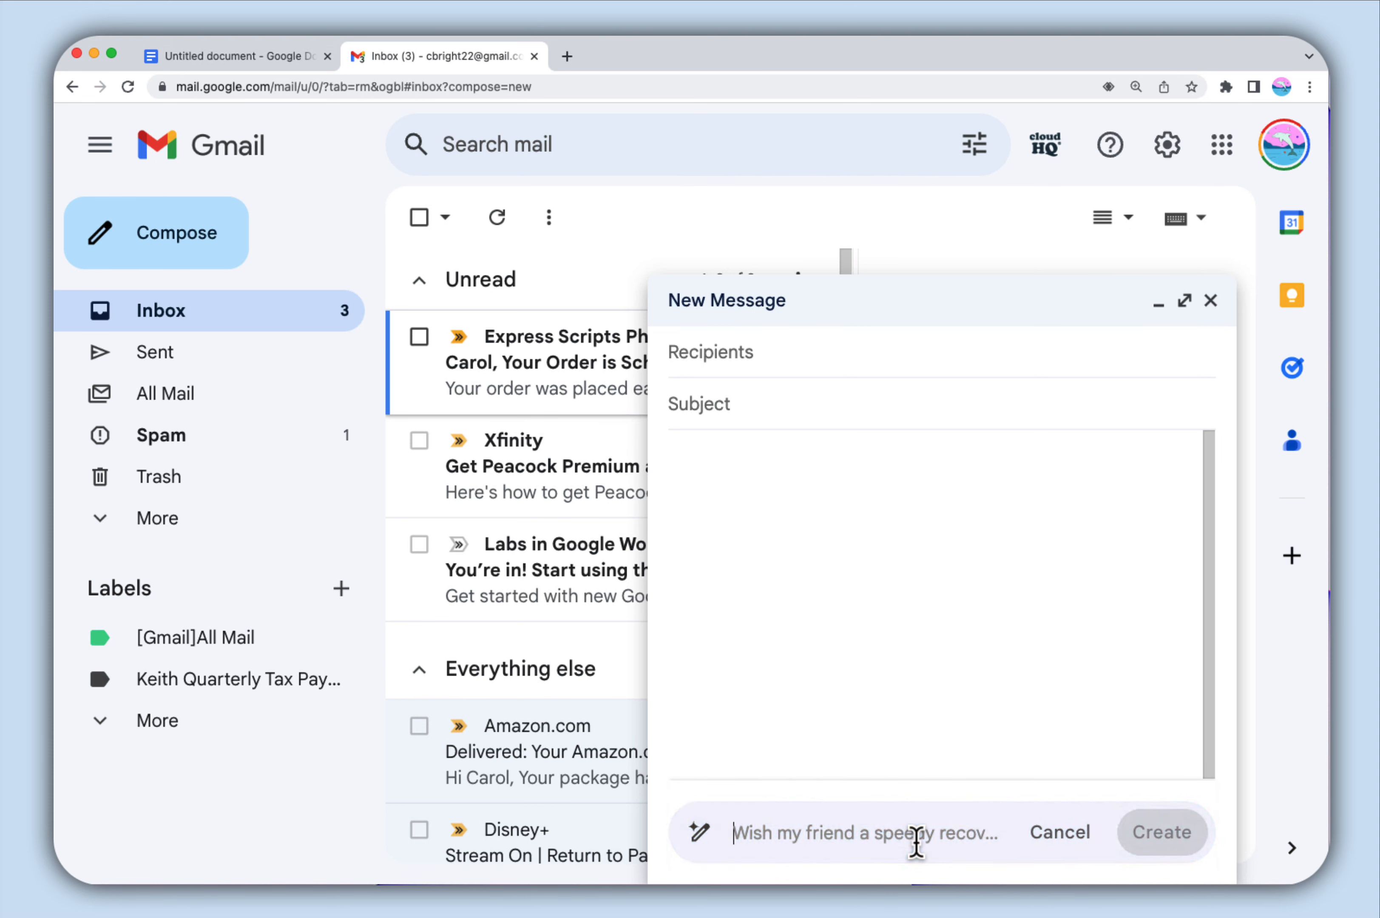
left_click(1164, 832)
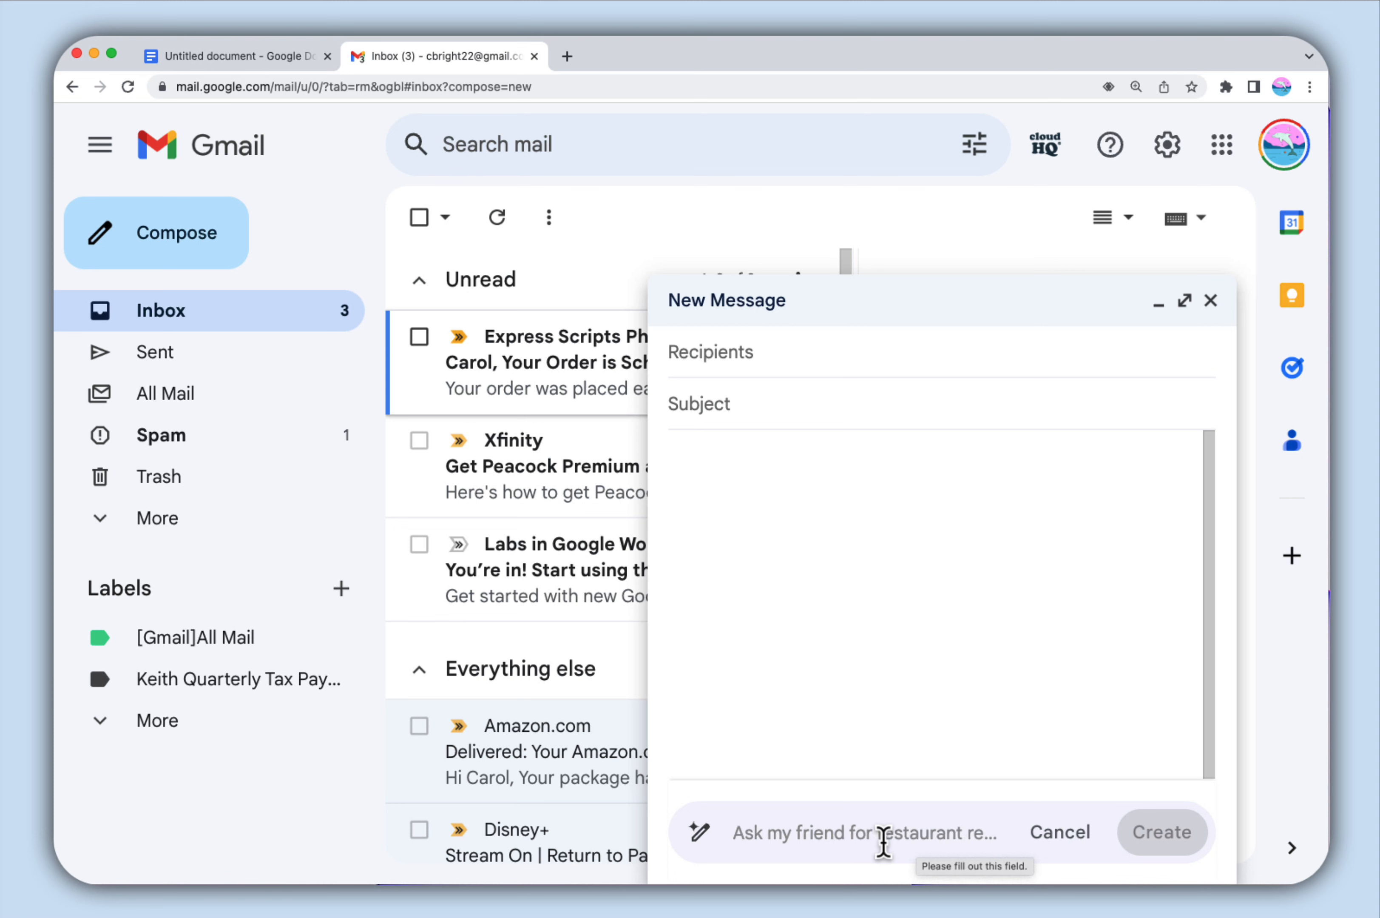
type("Thank you for job interview")
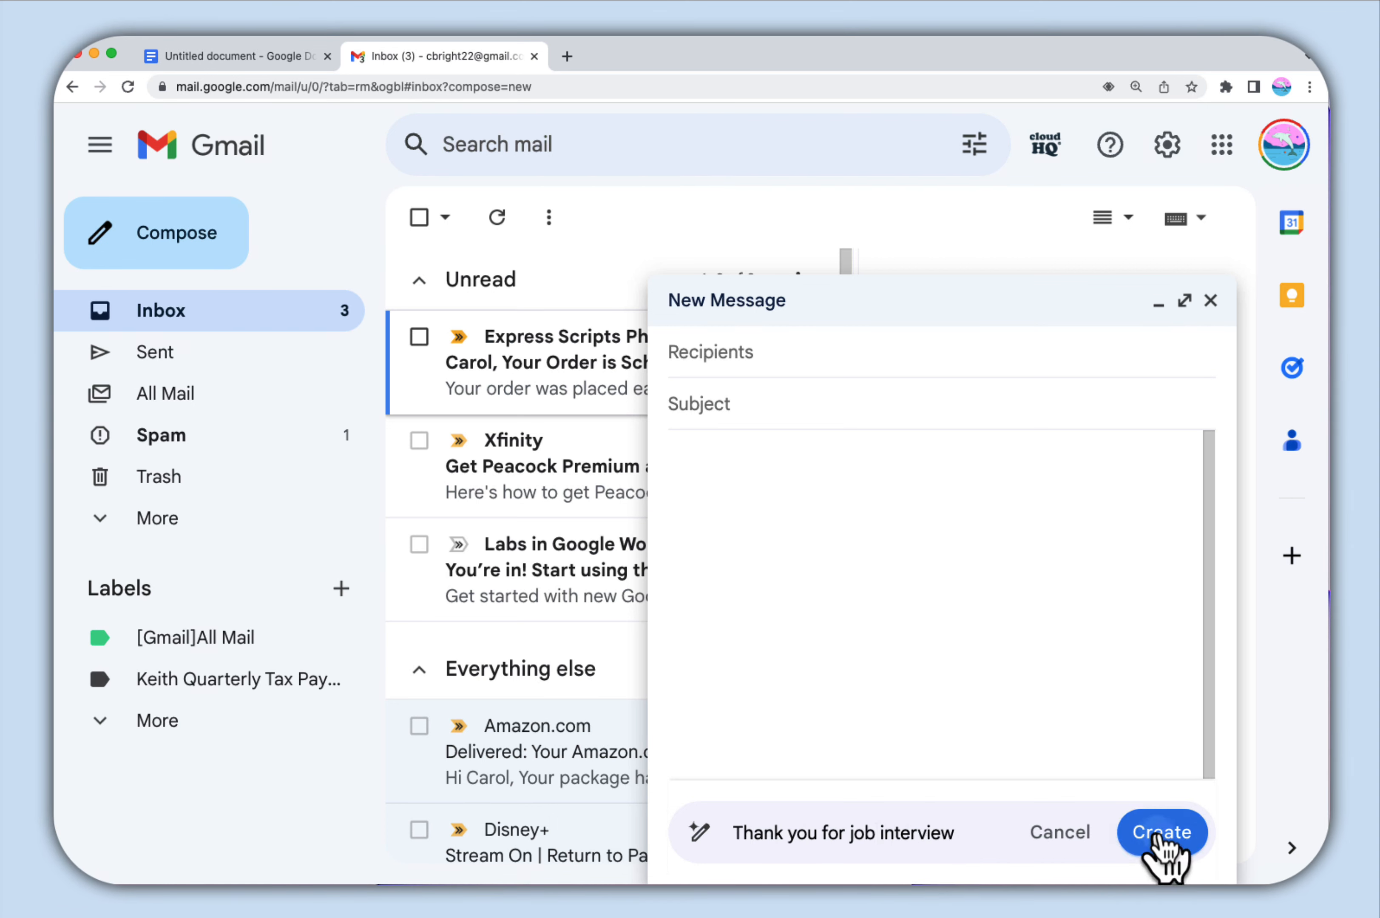
left_click(1162, 833)
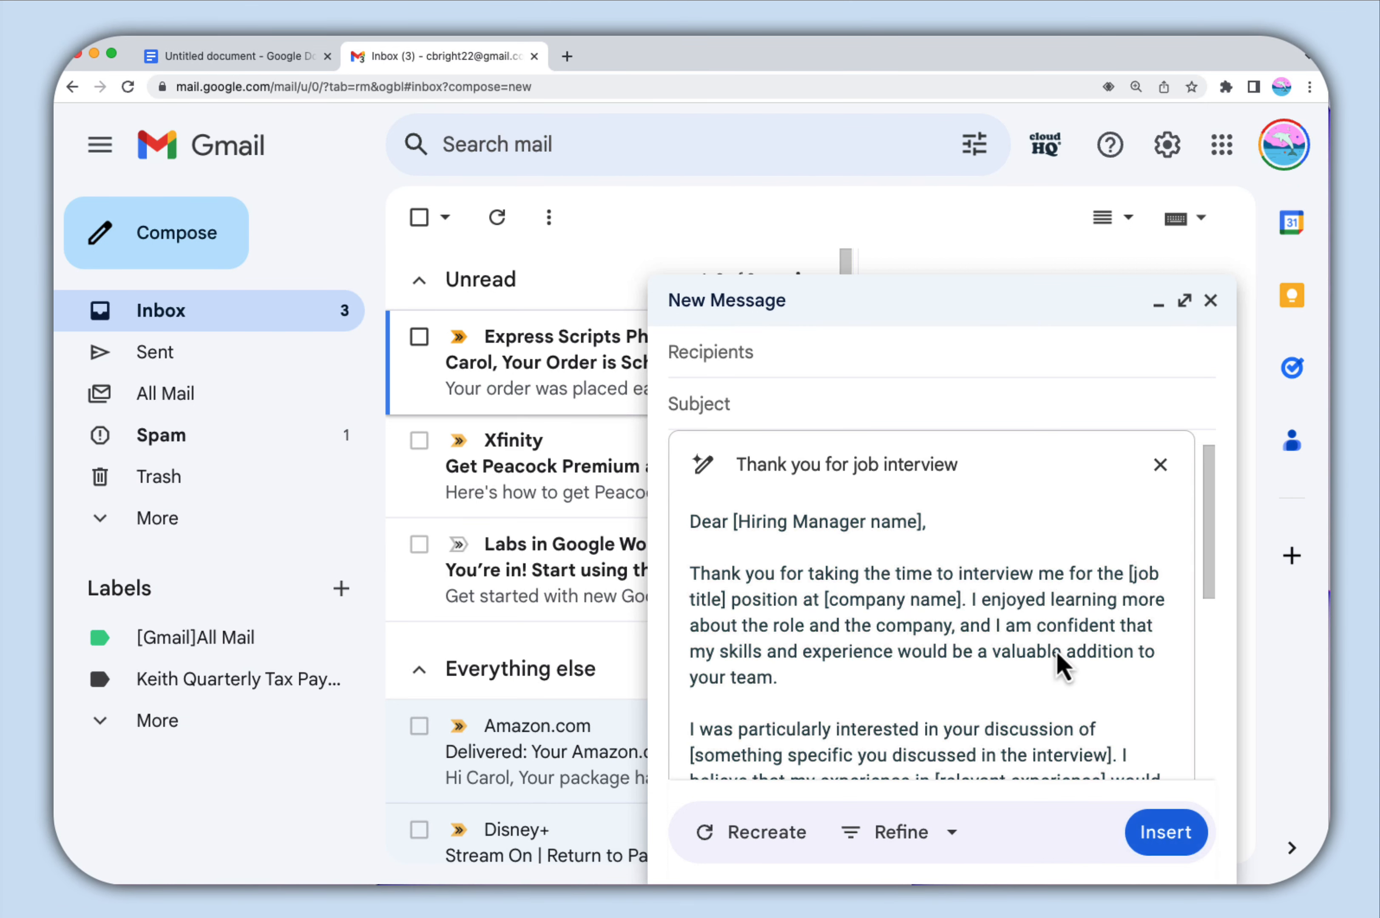
left_click(1165, 832)
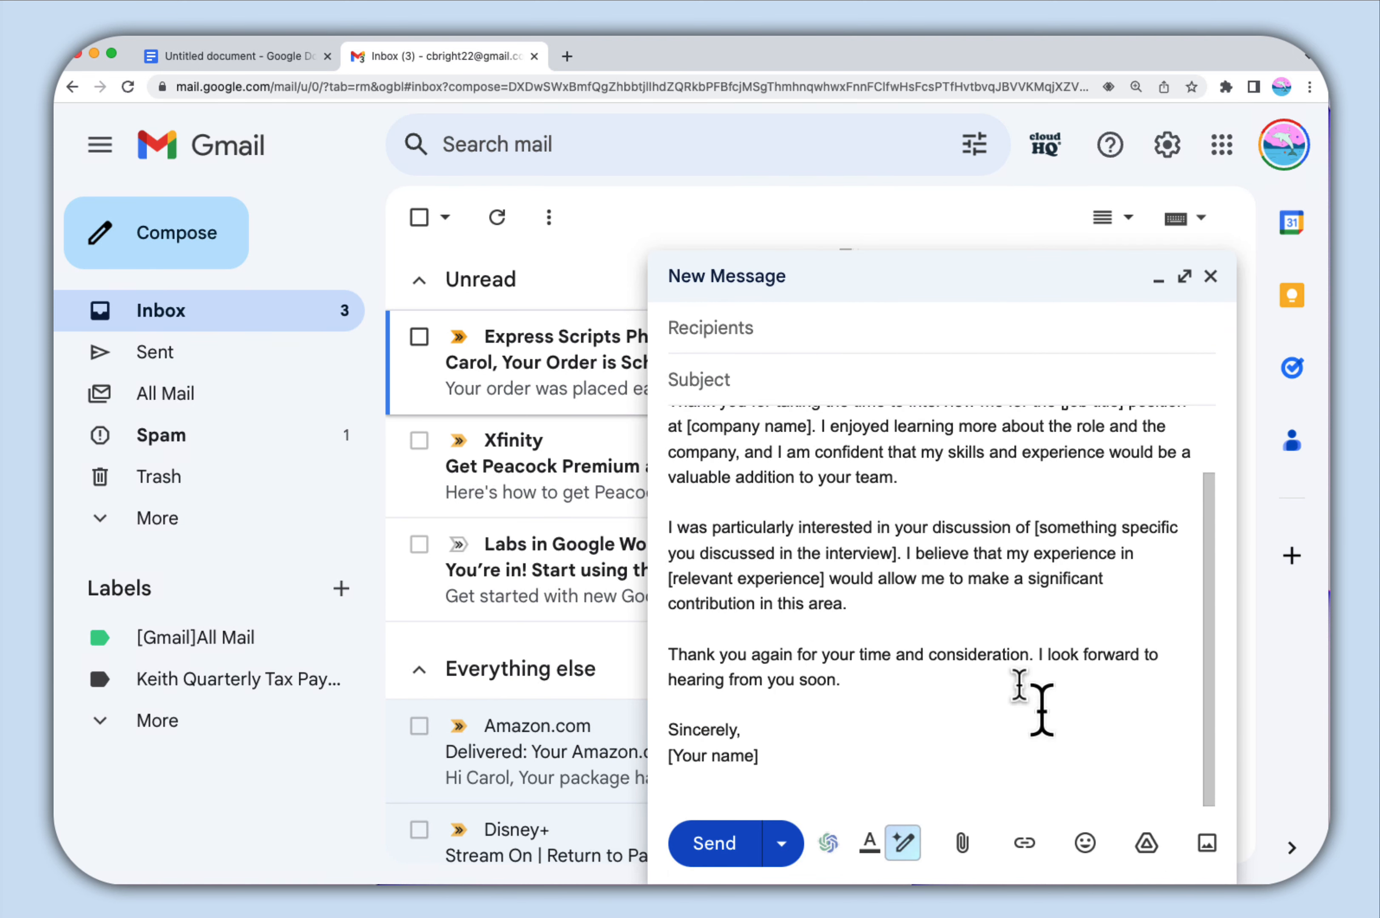